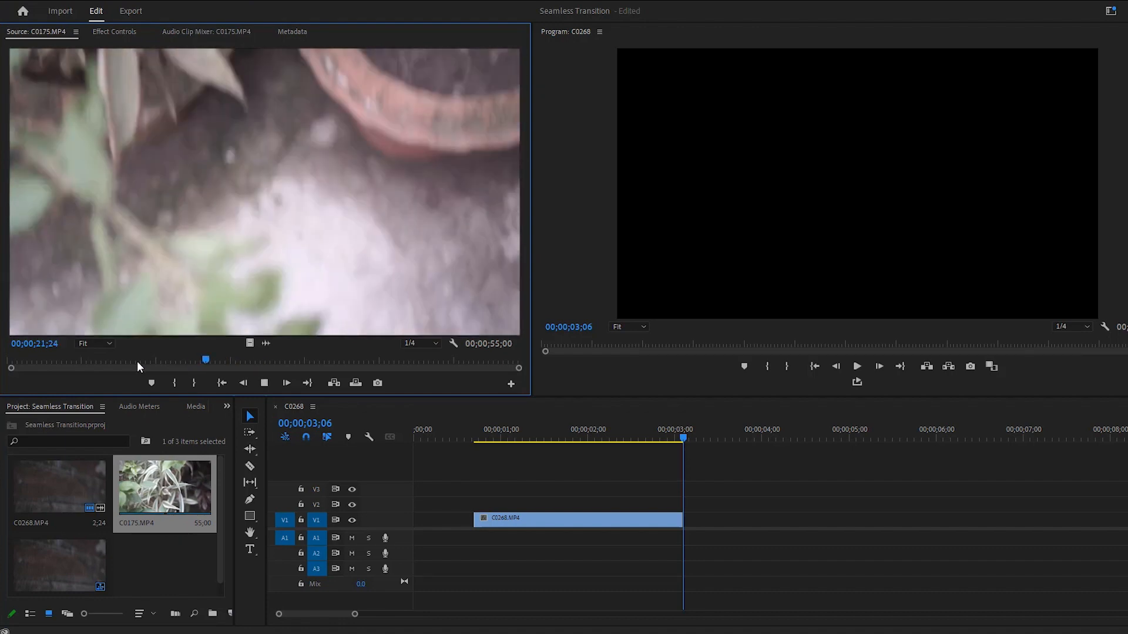
- Insert C0175.MP4 onto V1 directly after C0268.MP4 so the clips play back-to-back
{"action": "left_click", "coordinate": [223, 359]}
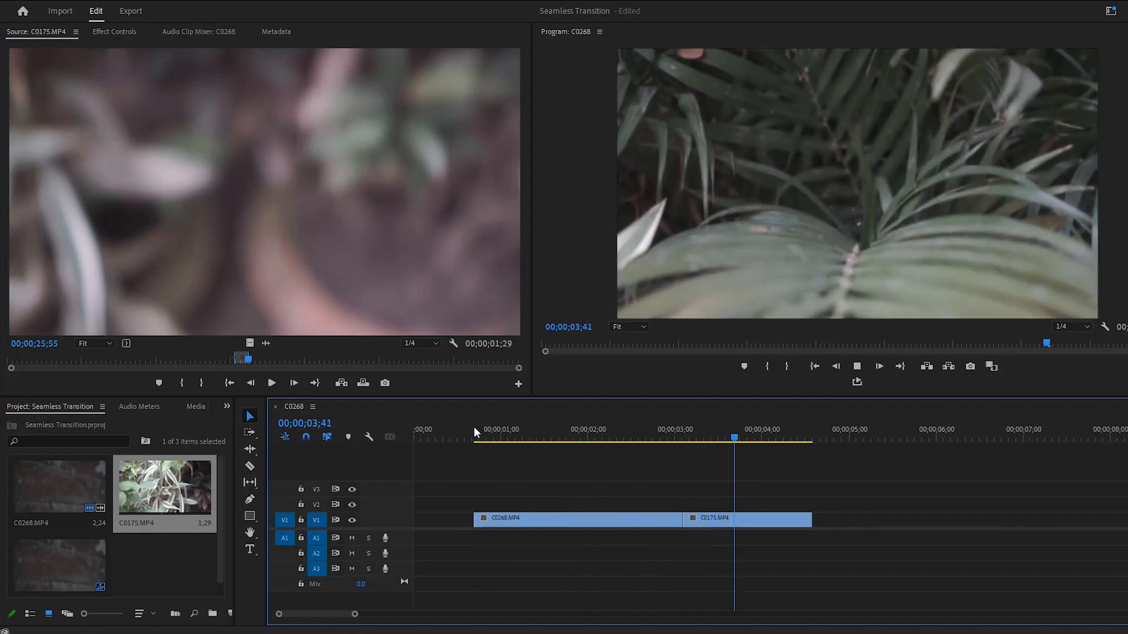
{"action": "left_click", "coordinate": [572, 430]}
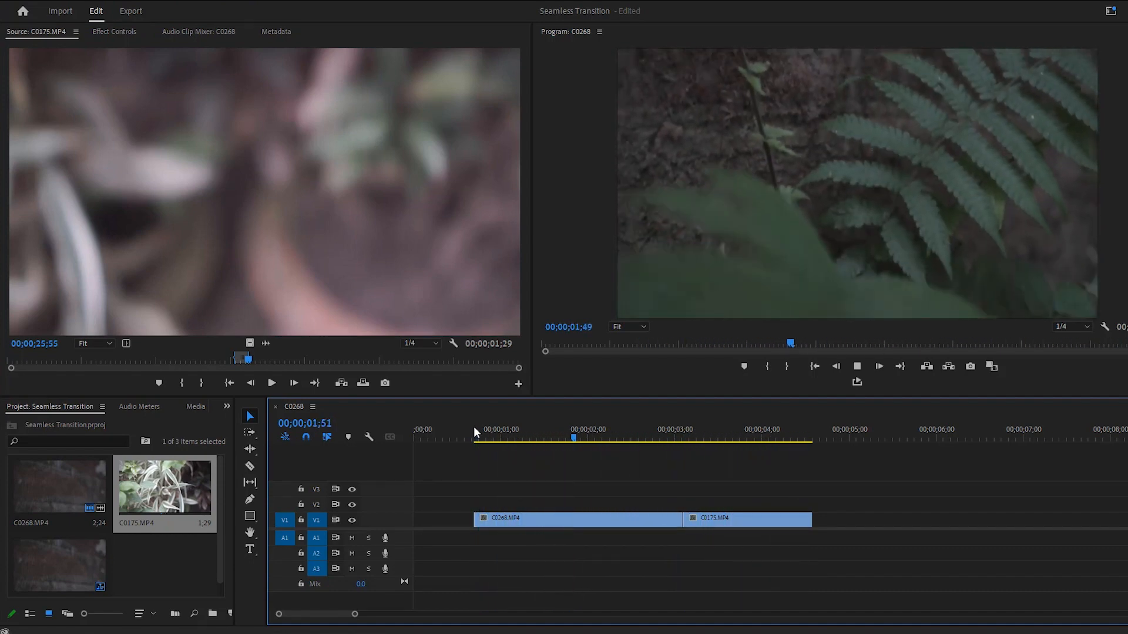